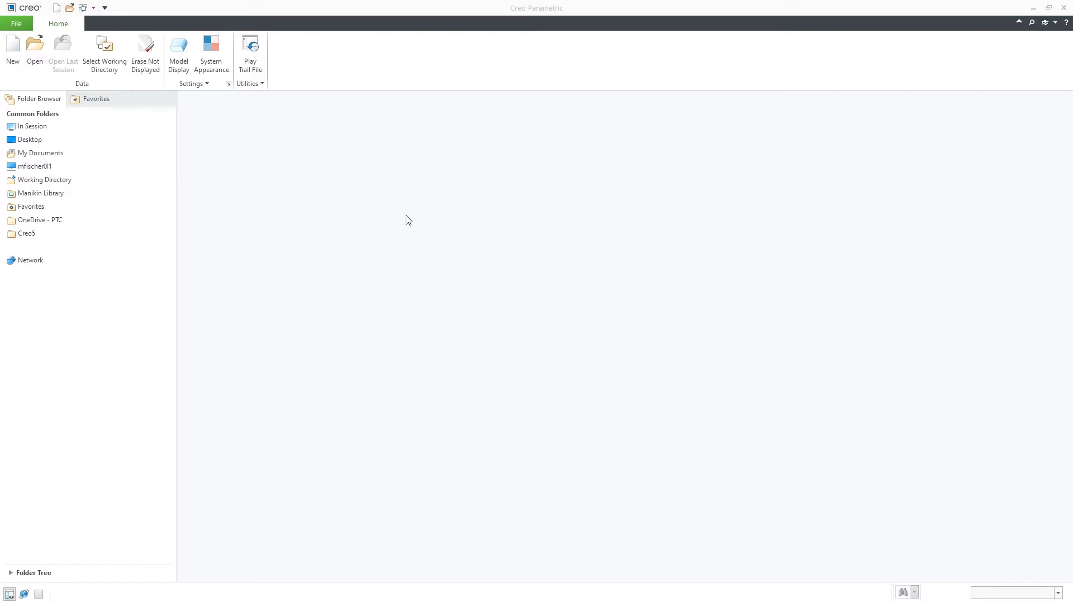
pyautogui.moveTo(94, 94)
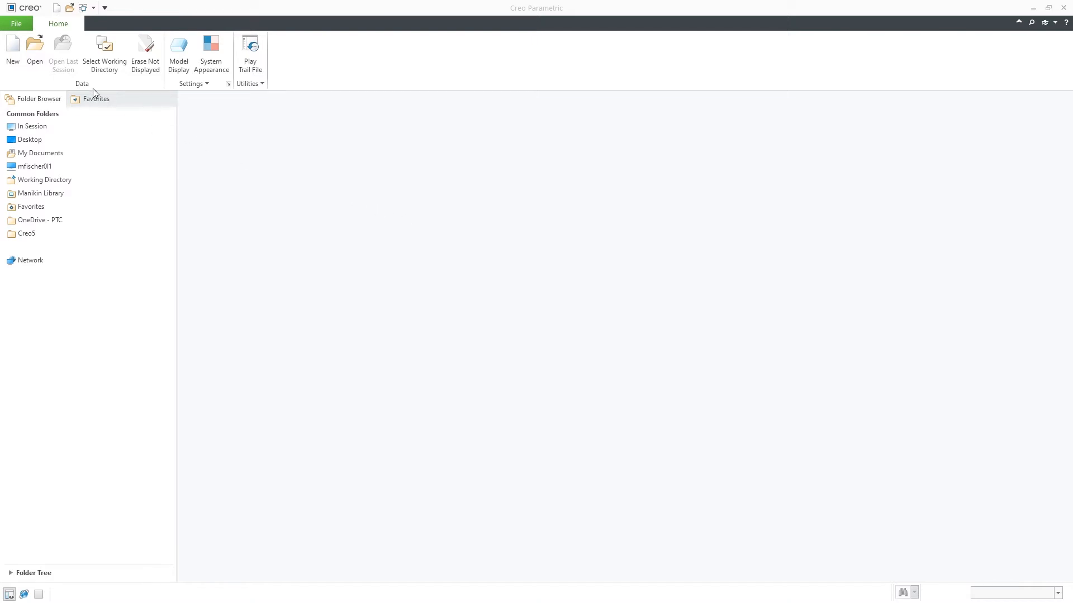
# - Open the 6148077.asm shock absorber assembly from the Insep_assembly folder
pyautogui.click(34, 52)
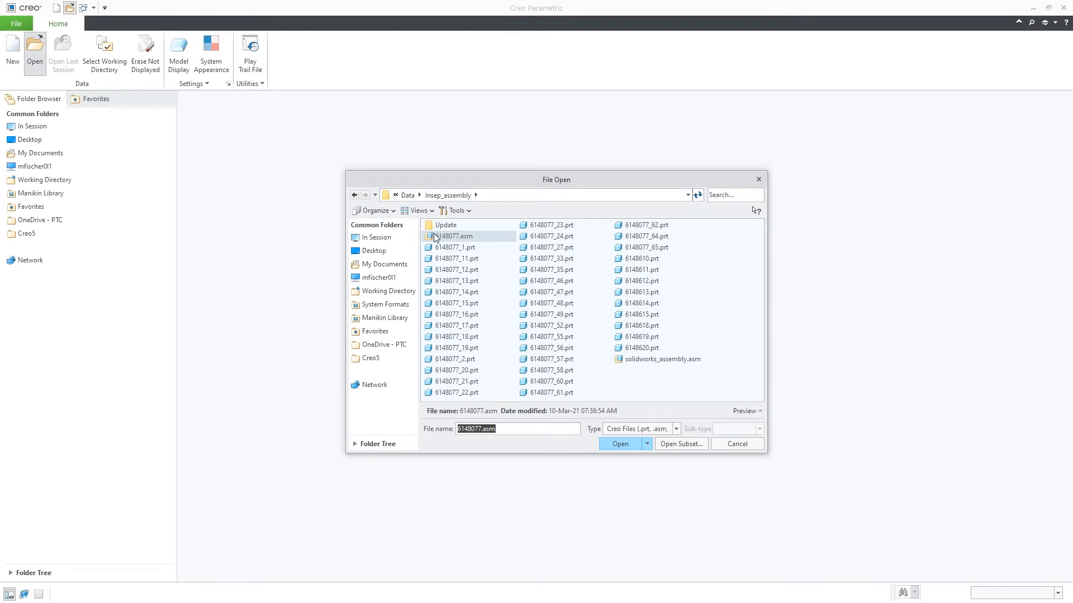
pyautogui.click(619, 443)
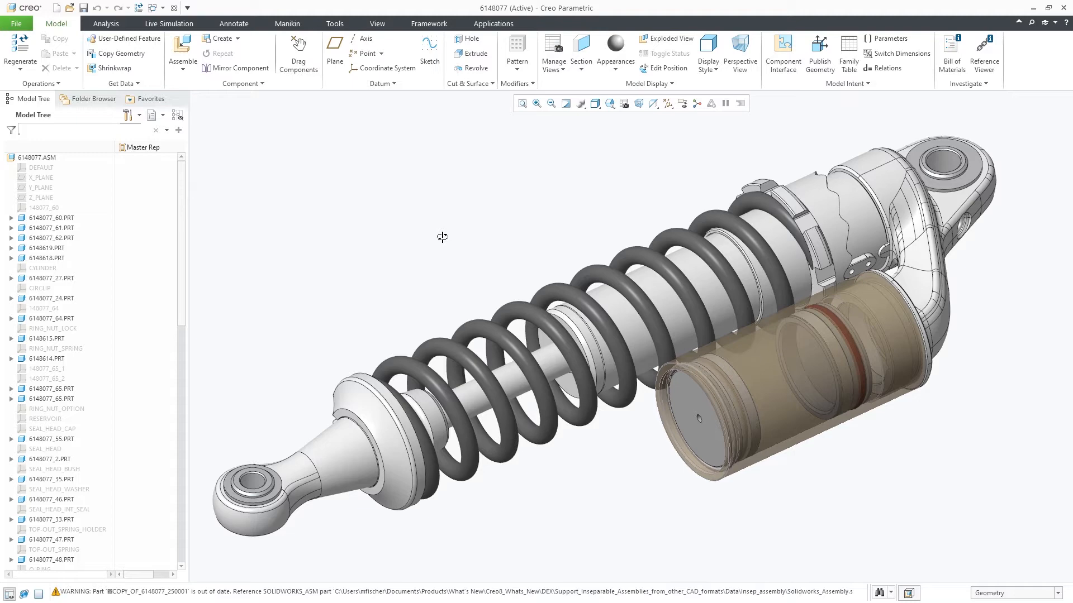
pyautogui.moveTo(337, 174)
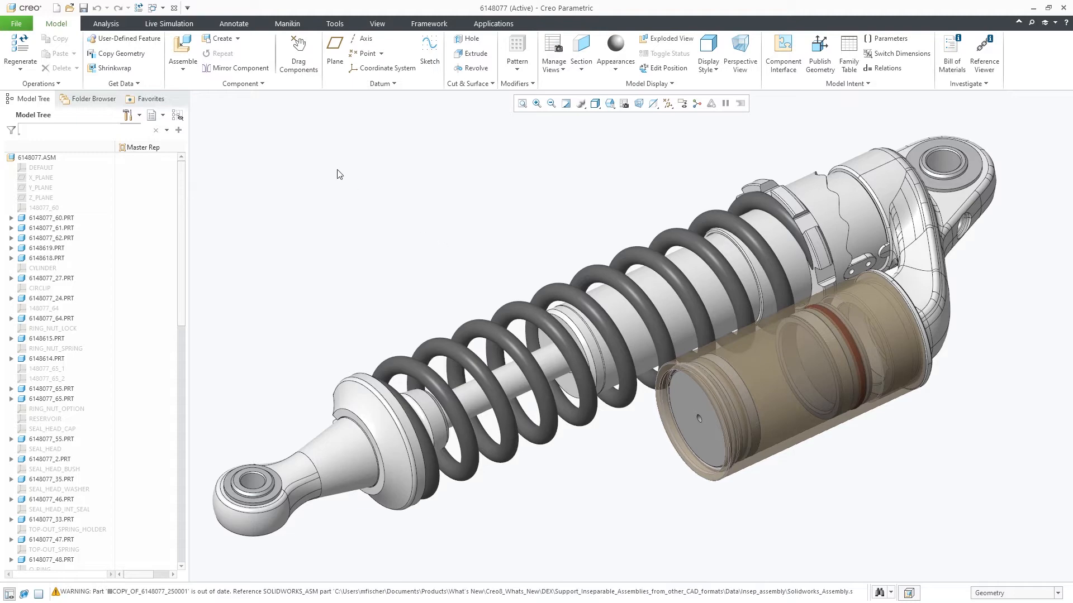
# - Enable Import inseparable assemblies in the SolidWorks import profile under Data Exchange and apply
pyautogui.click(16, 24)
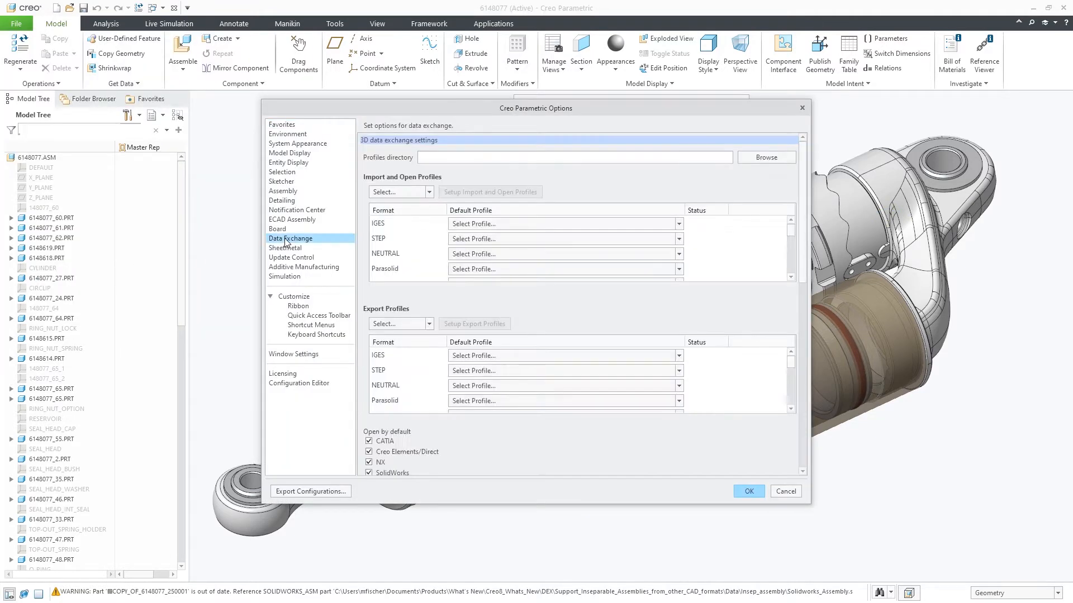
pyautogui.click(429, 192)
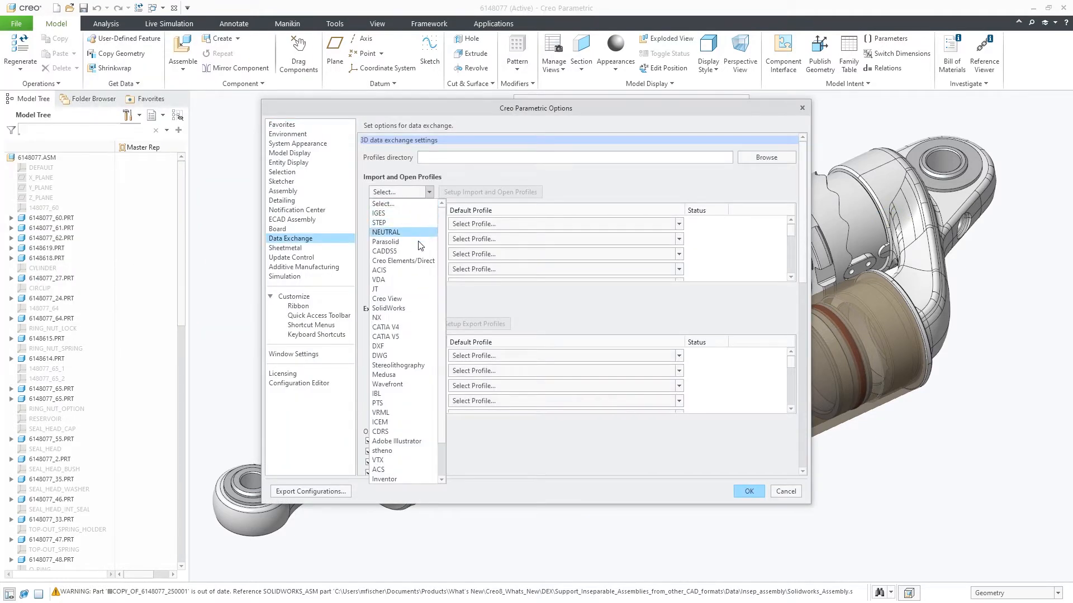
pyautogui.click(387, 307)
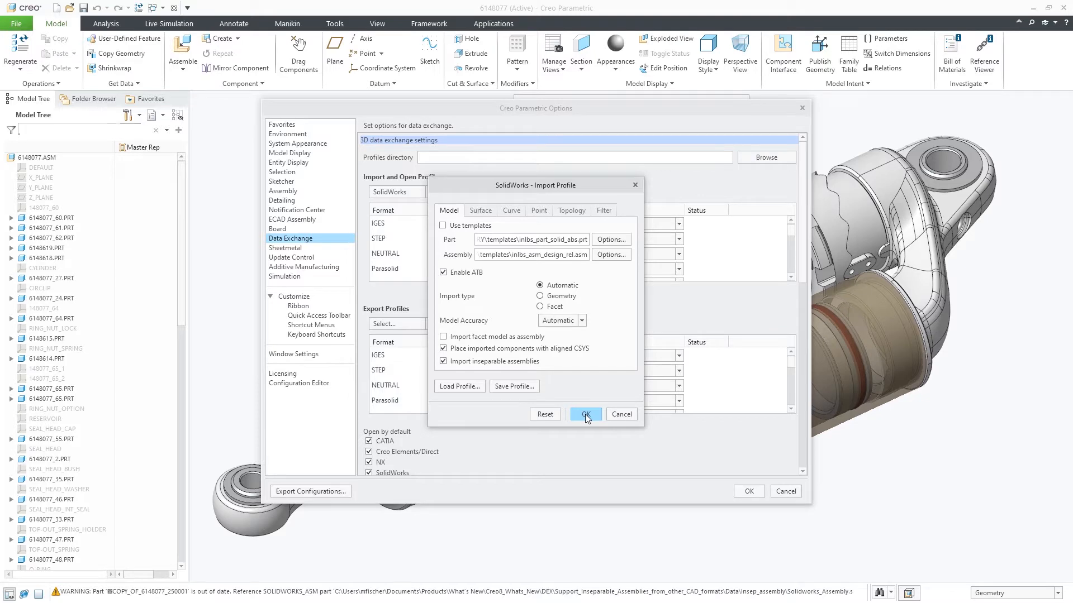
pyautogui.click(583, 415)
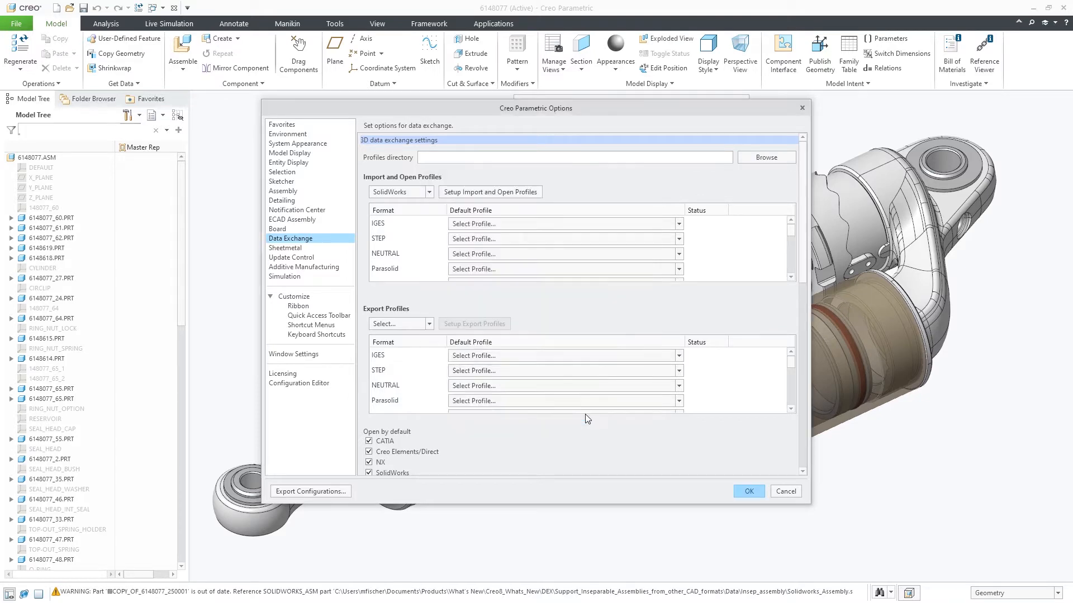
pyautogui.click(748, 491)
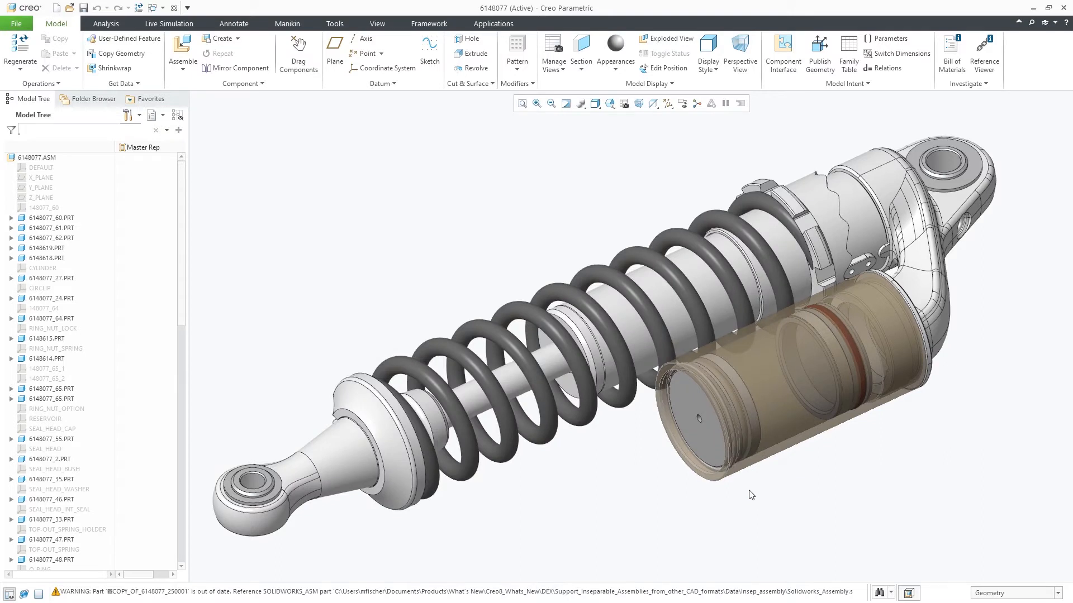
pyautogui.moveTo(744, 494)
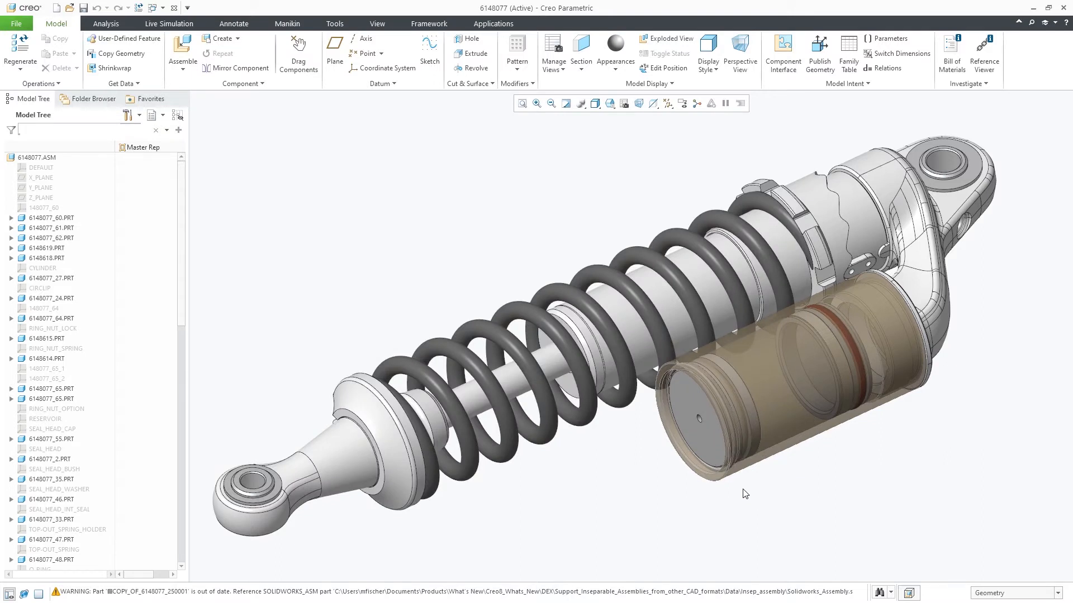
pyautogui.scroll(-3)
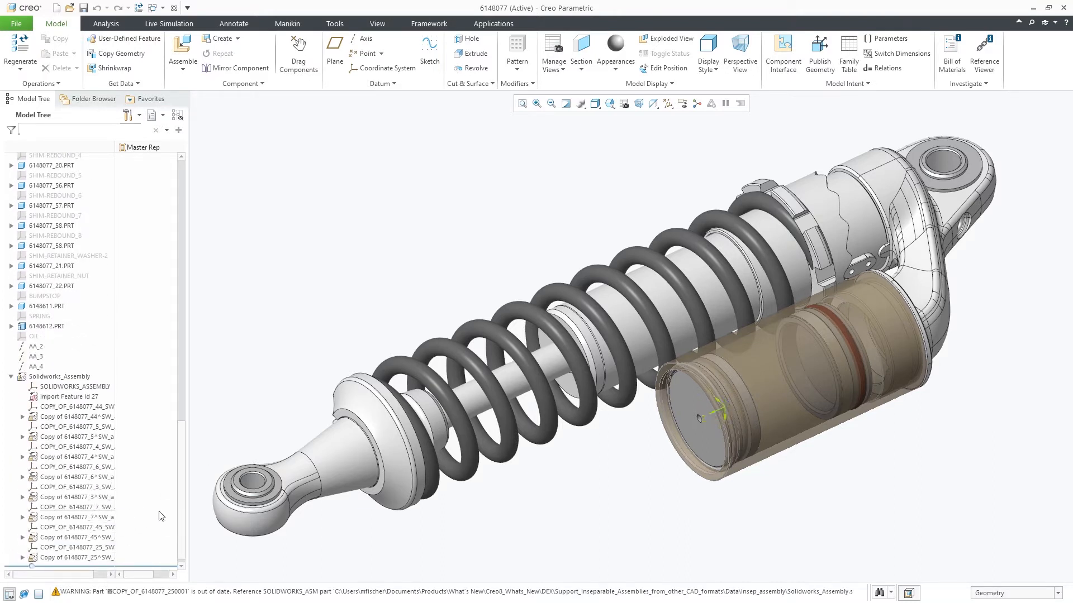
pyautogui.click(75, 427)
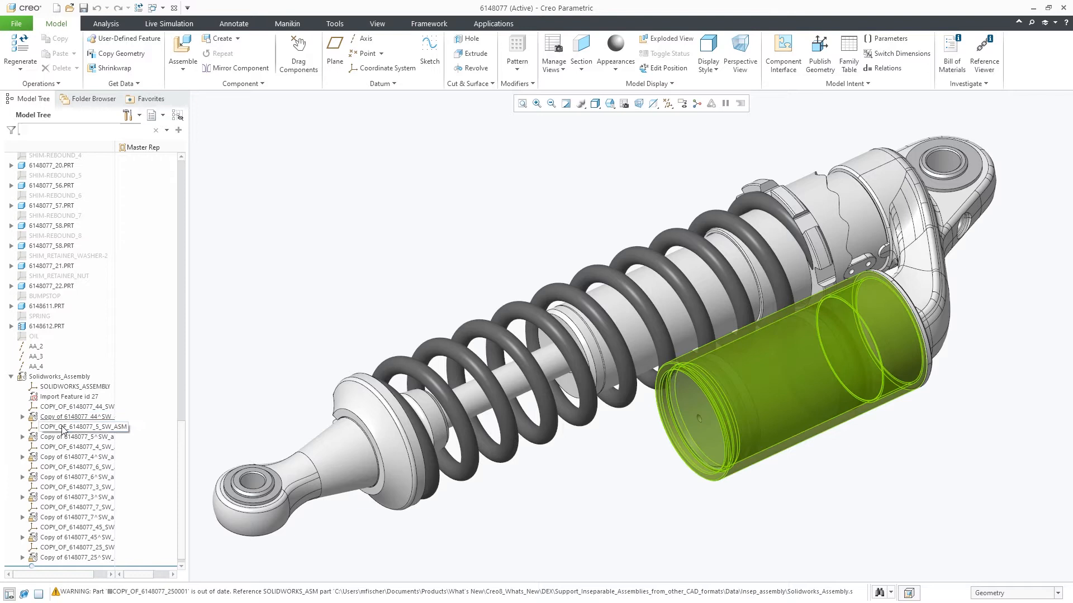
pyautogui.click(78, 457)
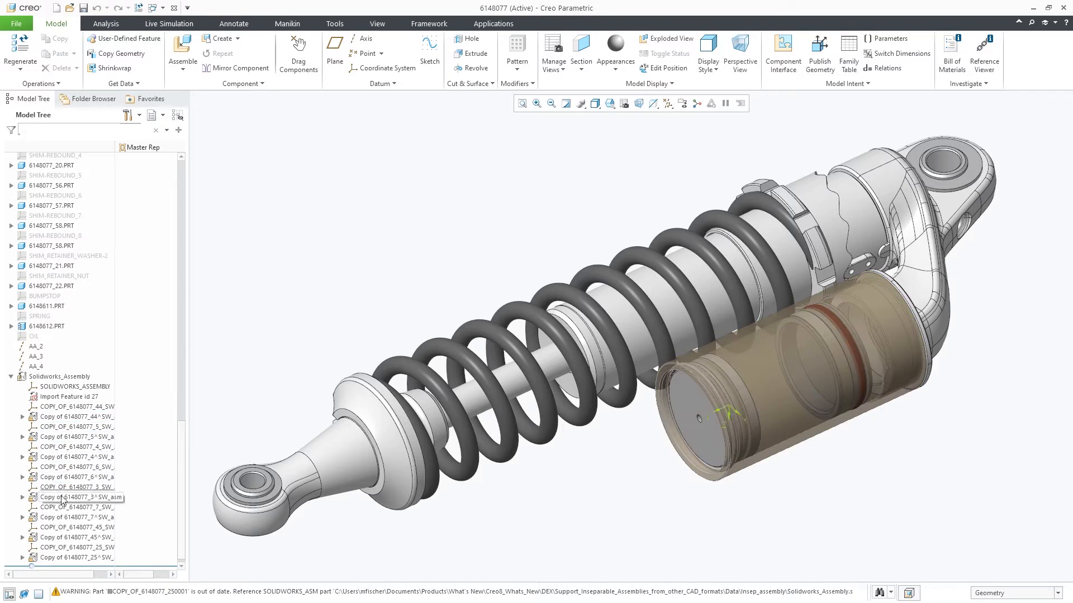
pyautogui.click(75, 517)
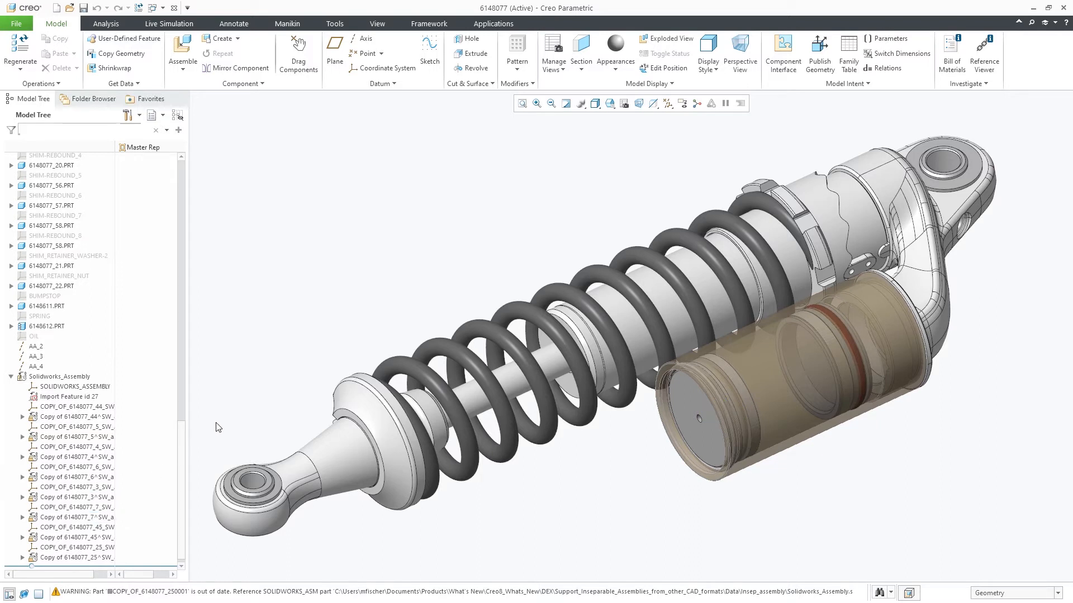
pyautogui.moveTo(951, 54)
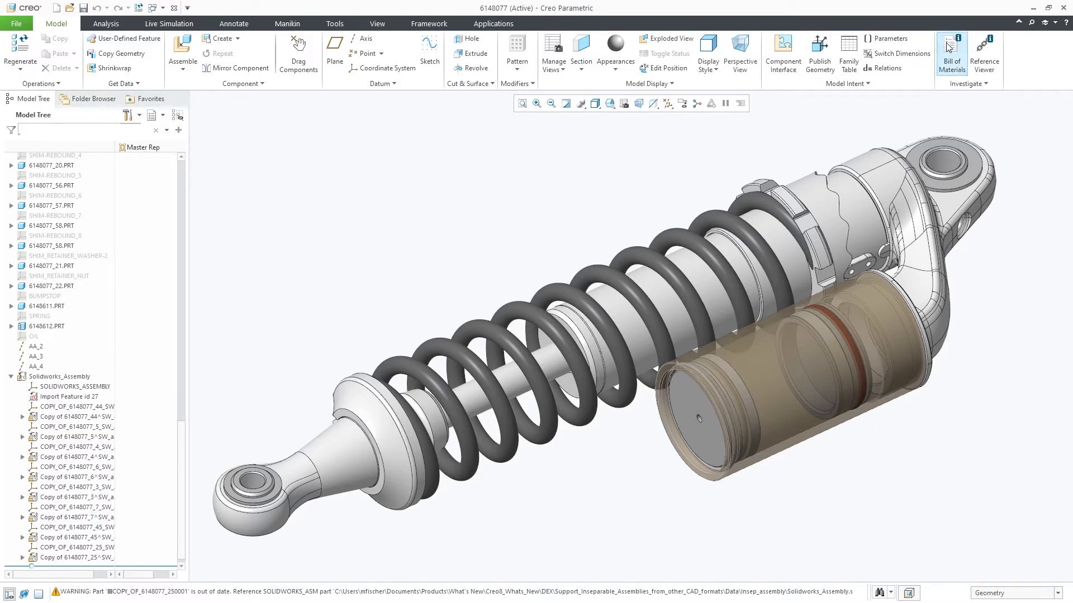
# - Generate a bill of materials report for the SOLIDWORKS_ASSEMBLY.ASM sub-assembly
pyautogui.click(950, 49)
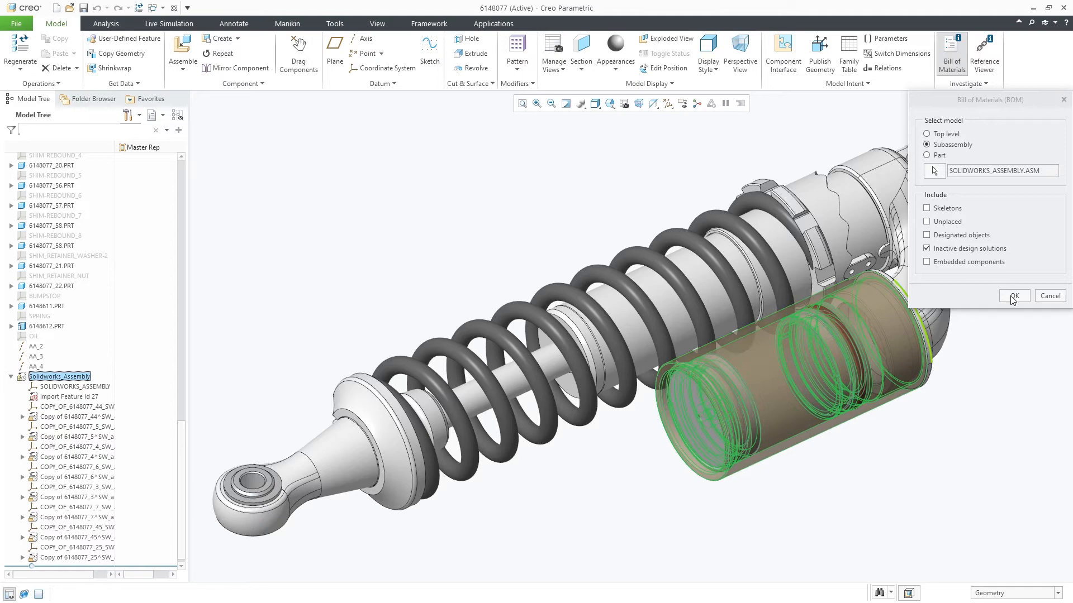
pyautogui.click(1013, 296)
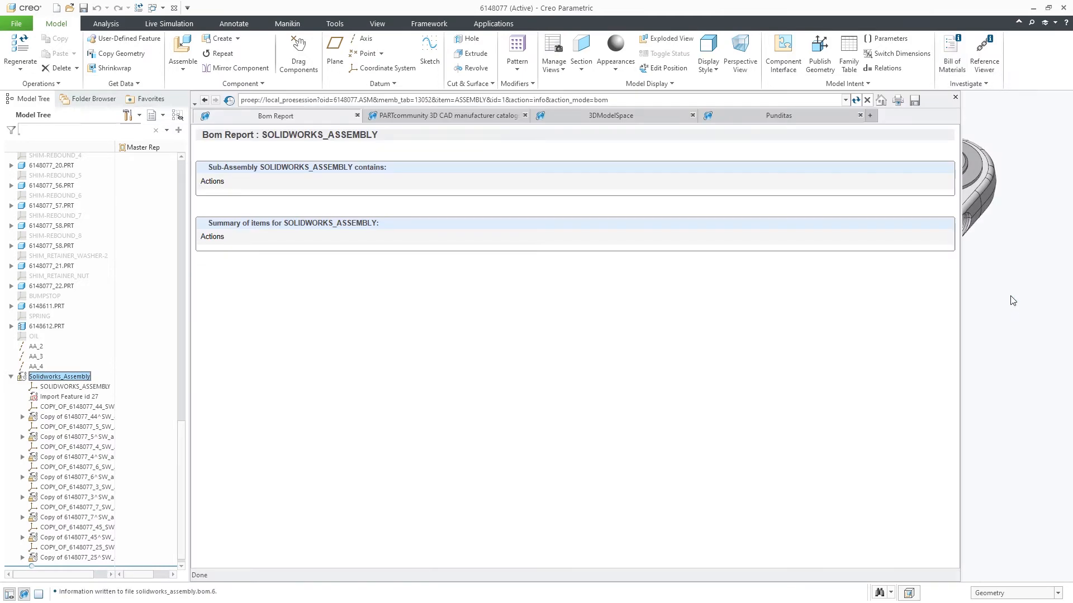
pyautogui.moveTo(960, 73)
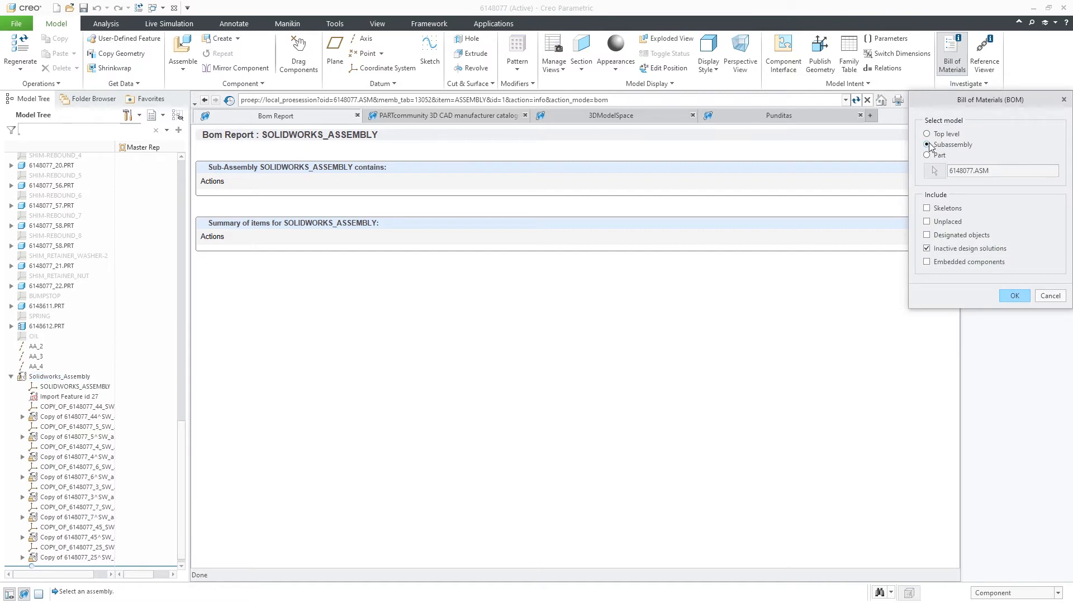
pyautogui.click(60, 376)
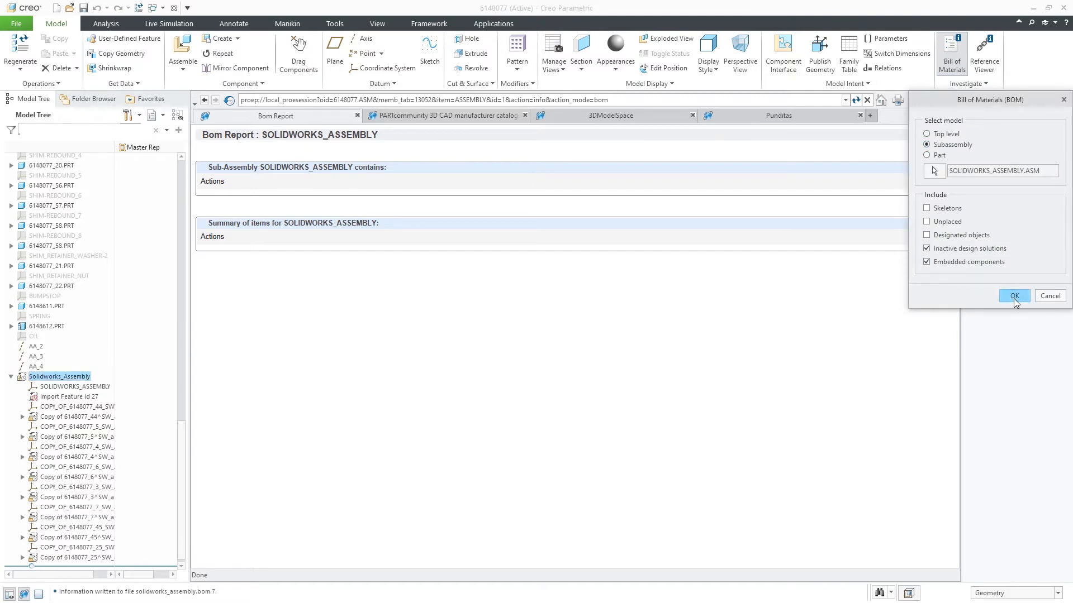
pyautogui.click(1012, 295)
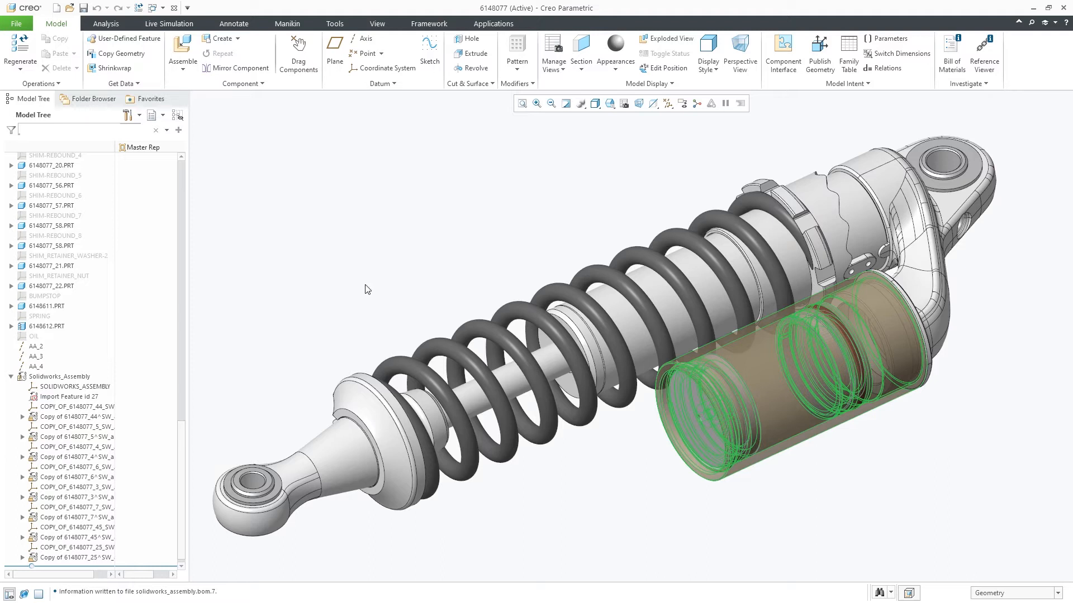
# - Make Solidworks_Assembly independent via Associative Topology Bus, confirming the permanent ATB link break
pyautogui.rightClick(59, 376)
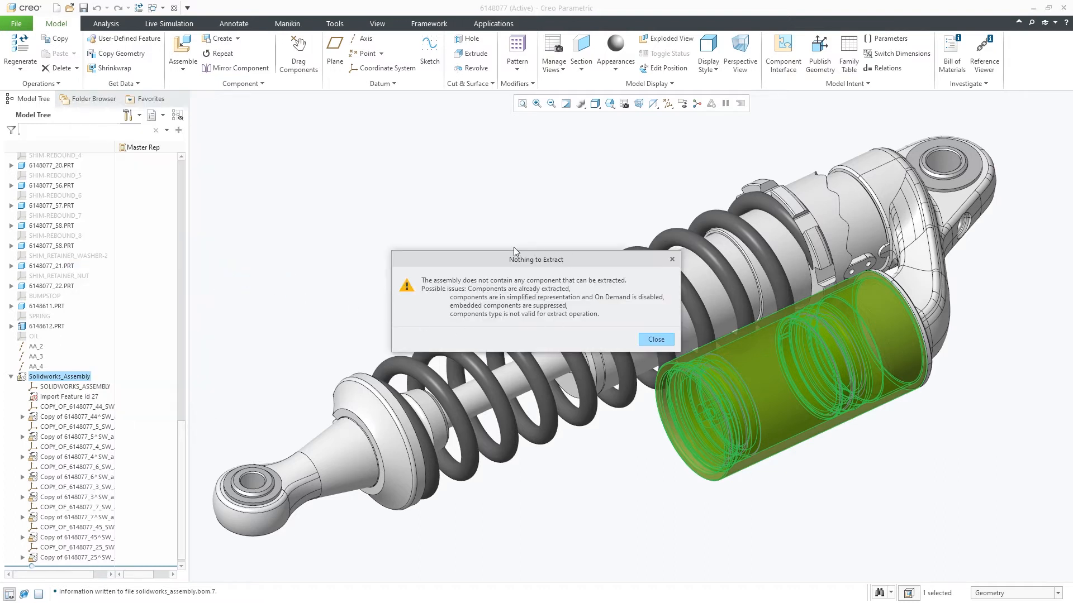
pyautogui.click(654, 340)
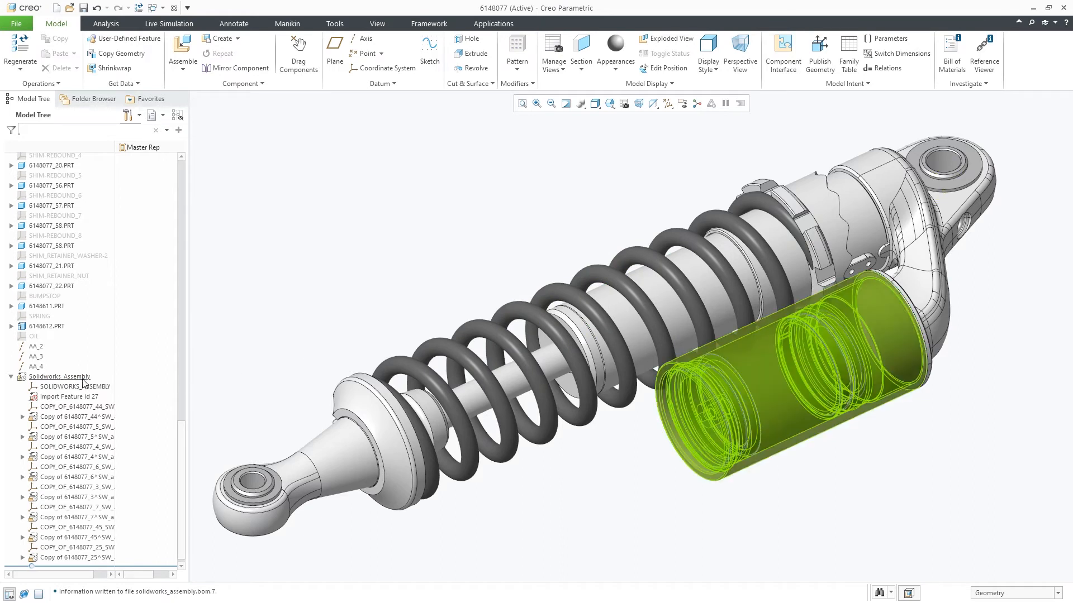
pyautogui.rightClick(58, 377)
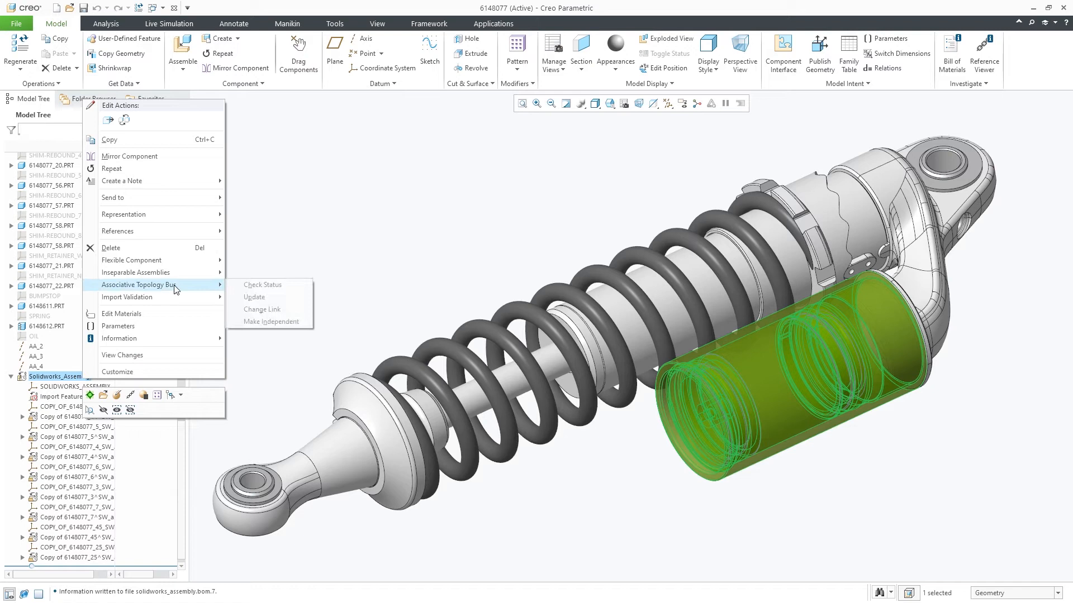
pyautogui.moveTo(272, 290)
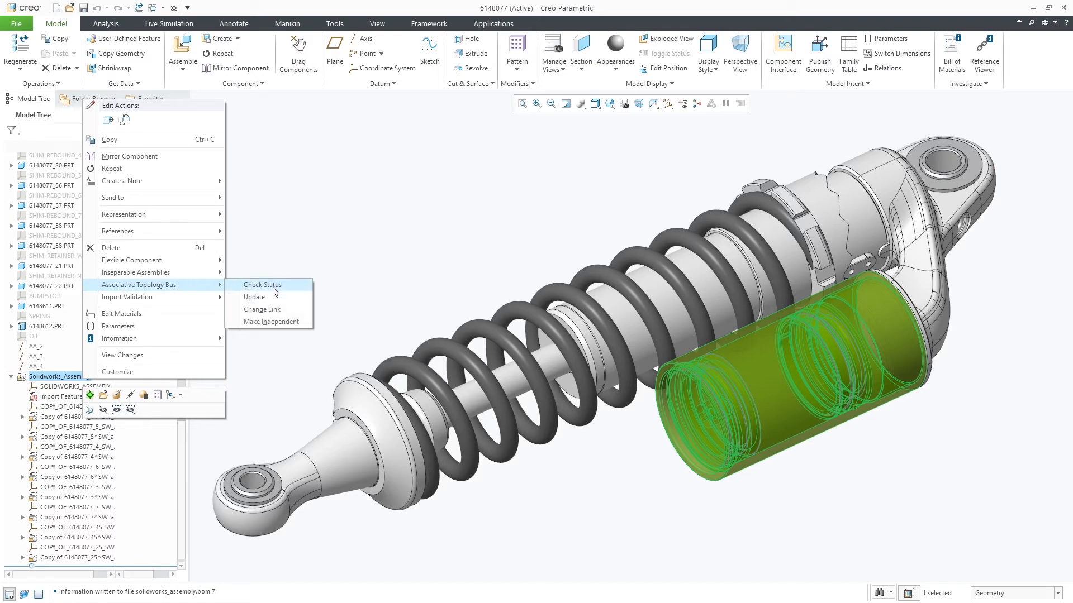
pyautogui.moveTo(271, 322)
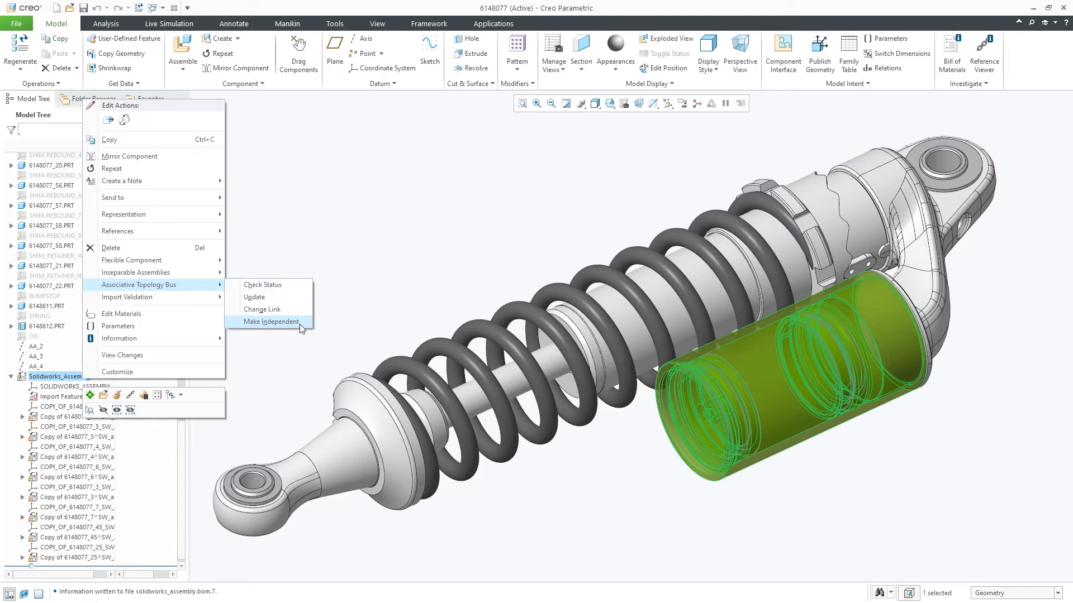
pyautogui.click(271, 322)
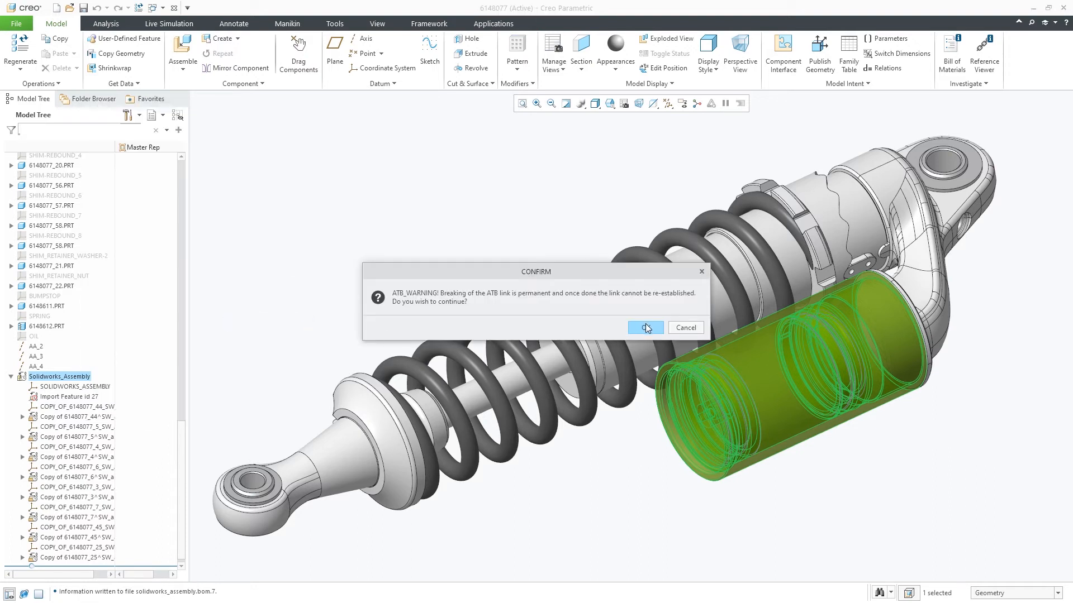
pyautogui.click(643, 328)
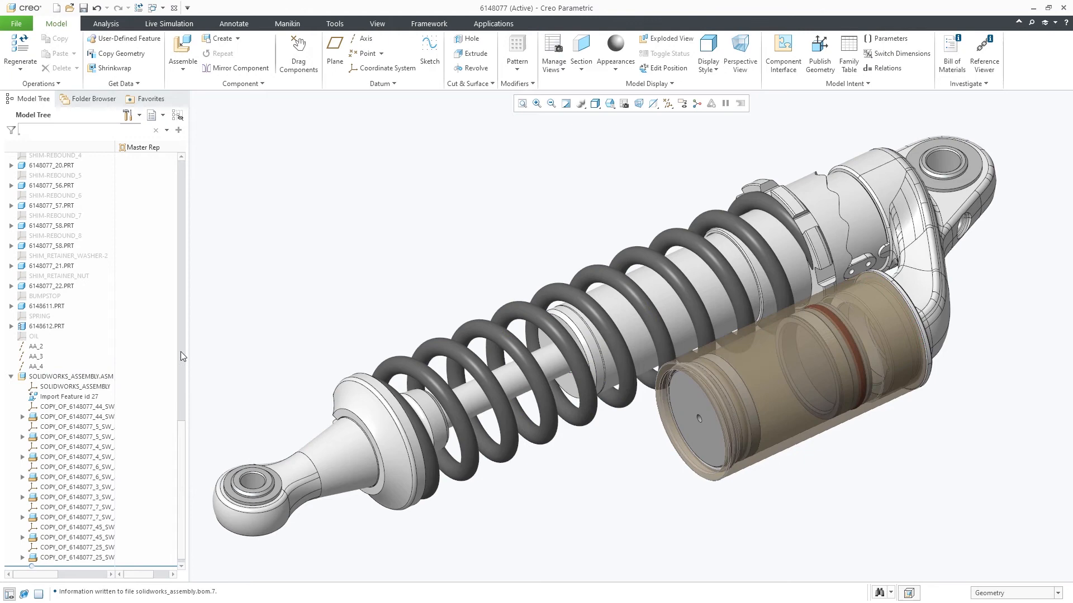
# - Extract SOLIDWORKS_ASSEMBLY.ASM into separate files, accepting the detailing impact and Make Separable dialogs
pyautogui.rightClick(71, 376)
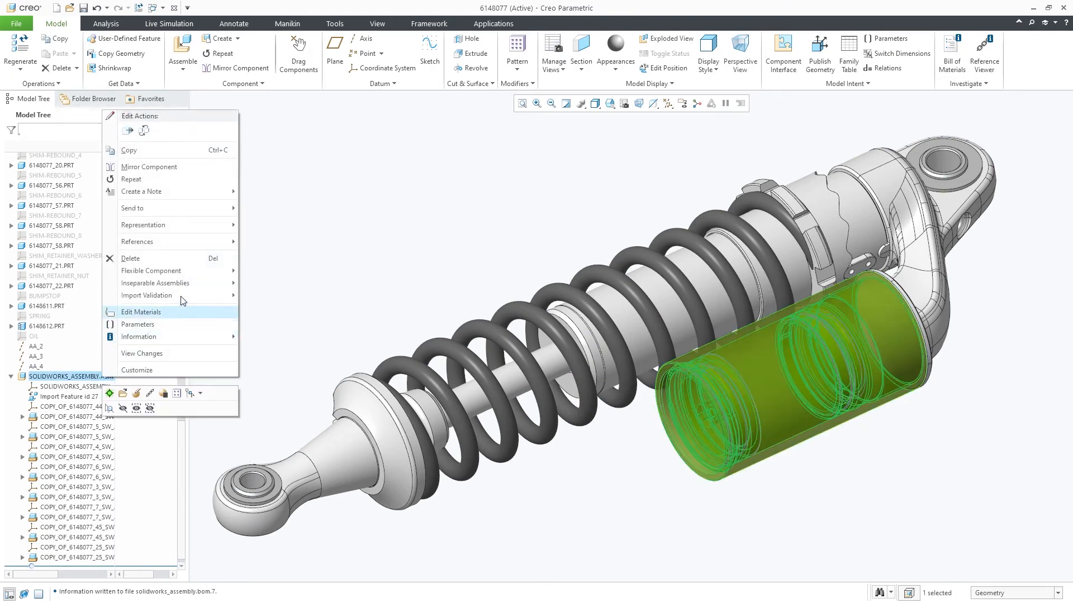
pyautogui.click(140, 312)
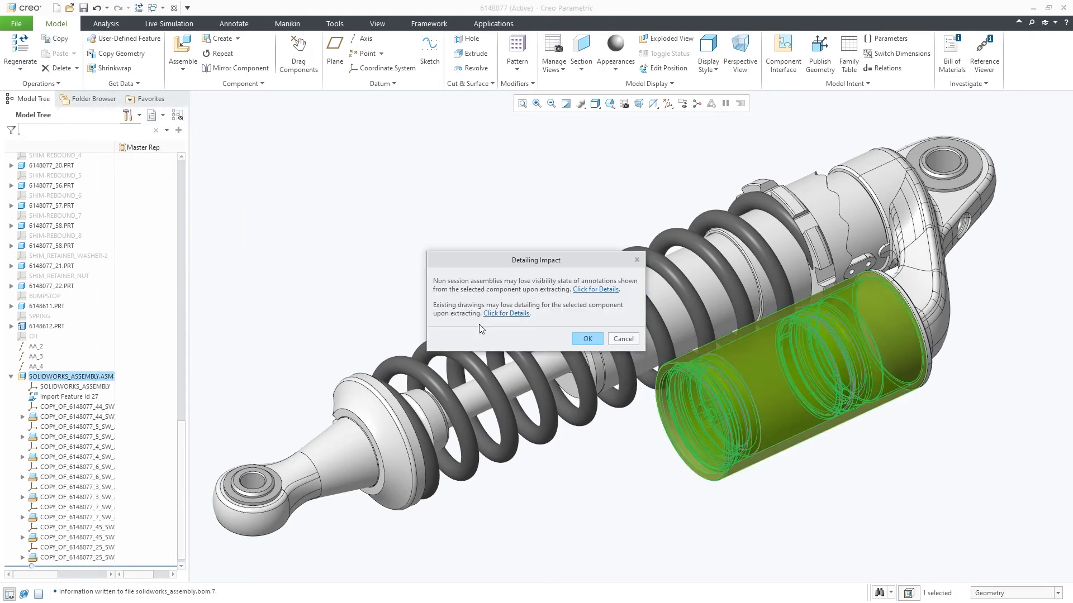
pyautogui.click(585, 339)
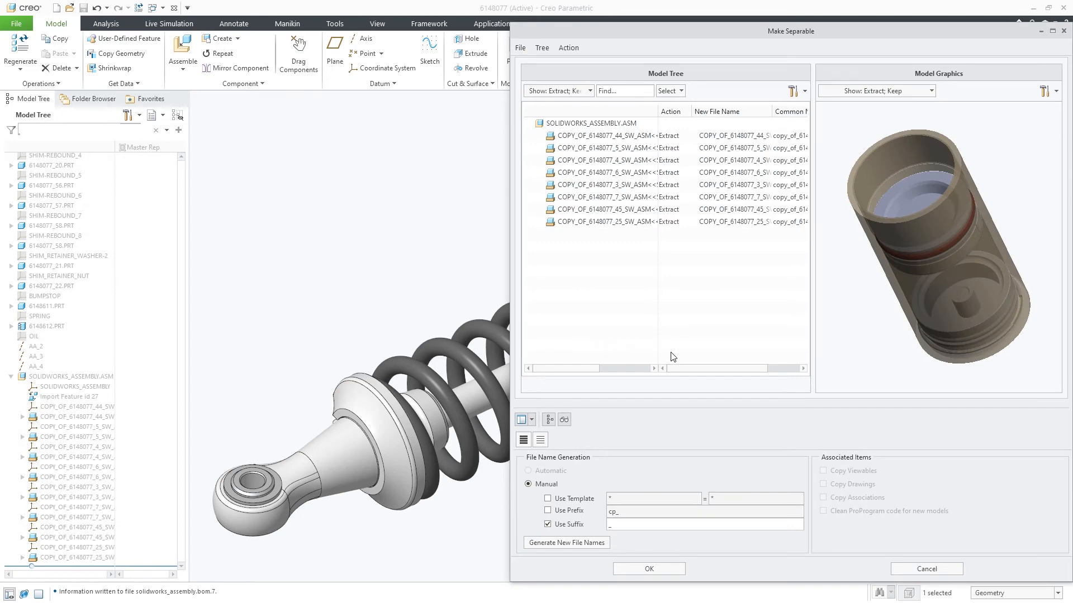
pyautogui.click(647, 569)
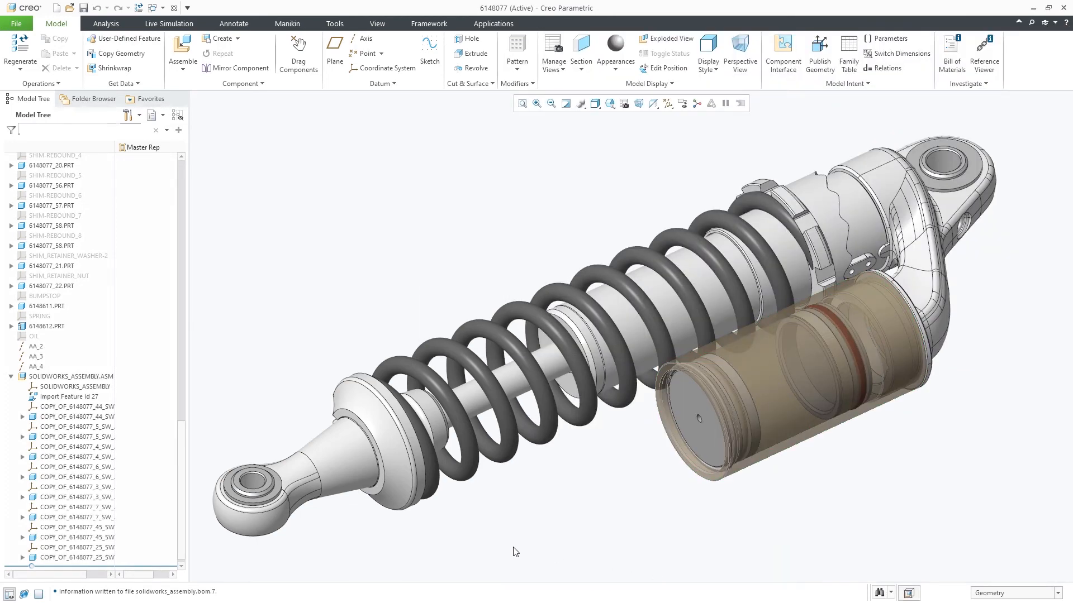
pyautogui.moveTo(473, 547)
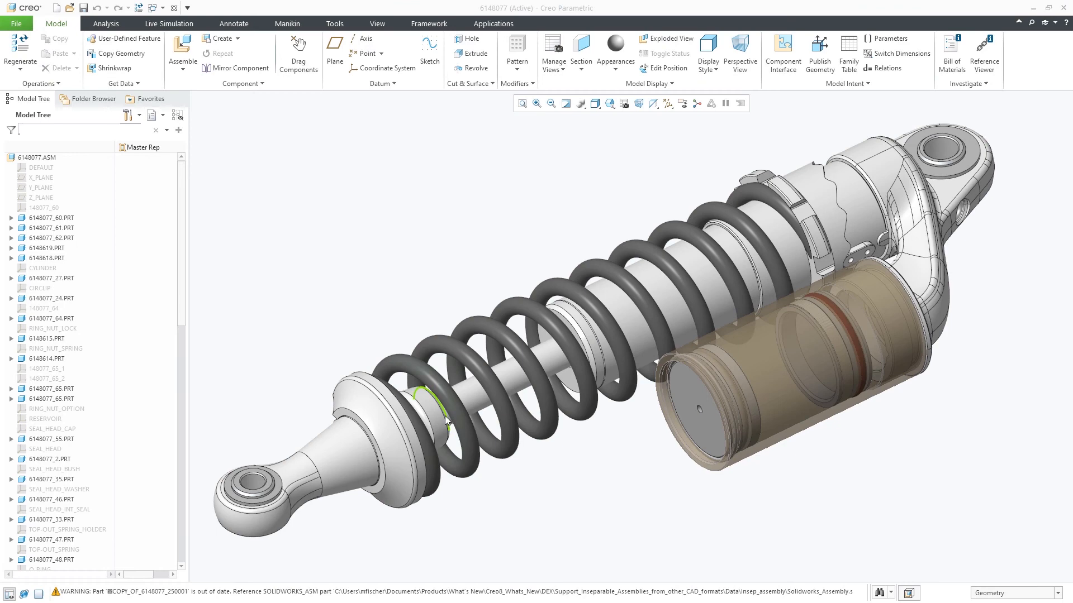
# - Update Solidworks_Assembly from its SOLIDWORKS source via ATB and expand it to view the revised components
pyautogui.scroll(-3)
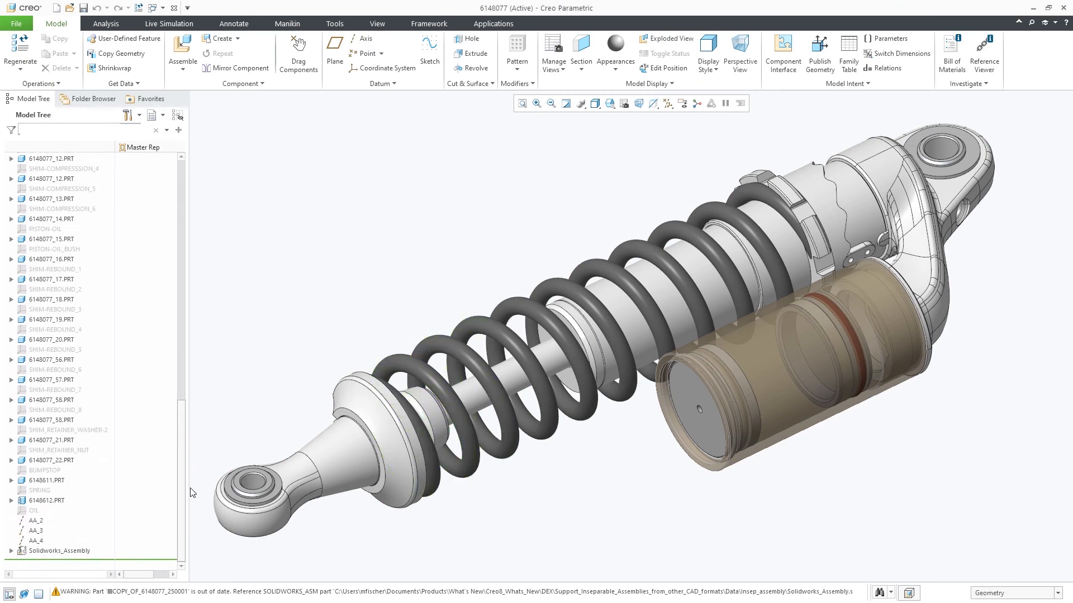
pyautogui.rightClick(41, 557)
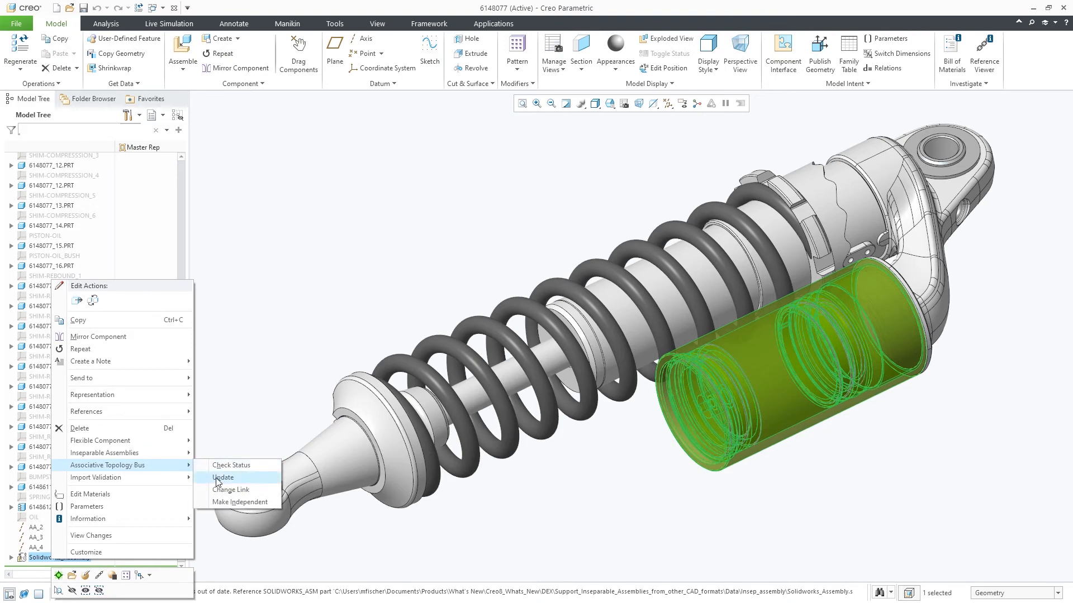
pyautogui.click(223, 477)
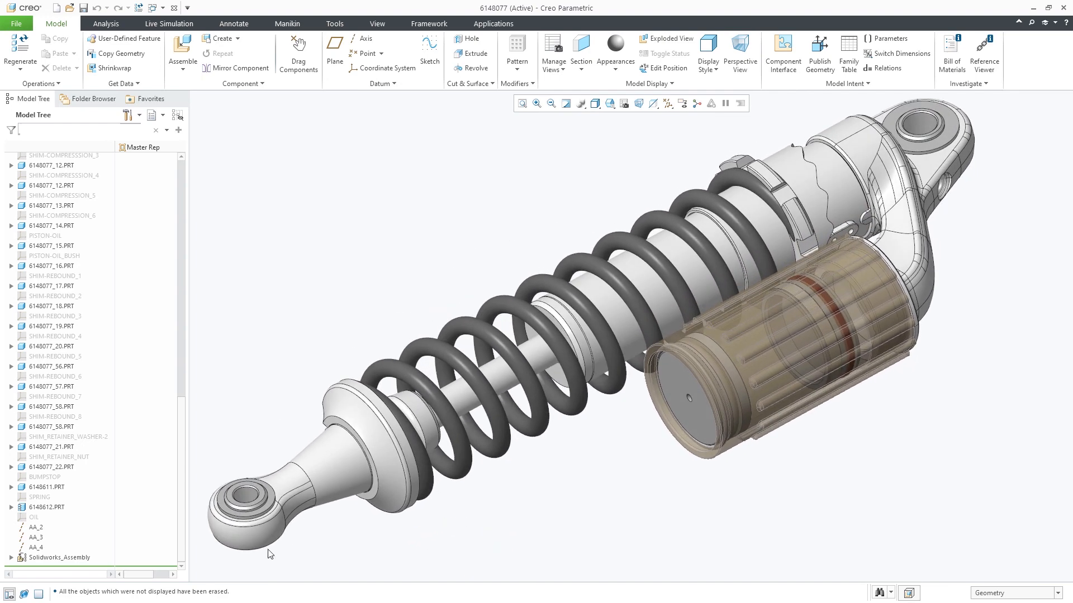
pyautogui.click(10, 376)
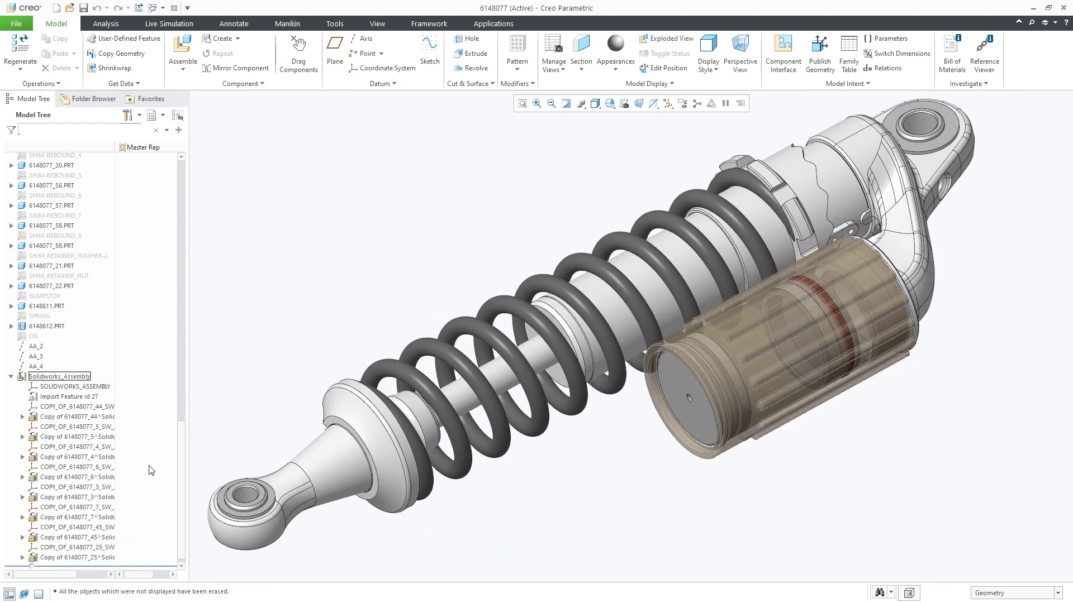
pyautogui.scroll(-3)
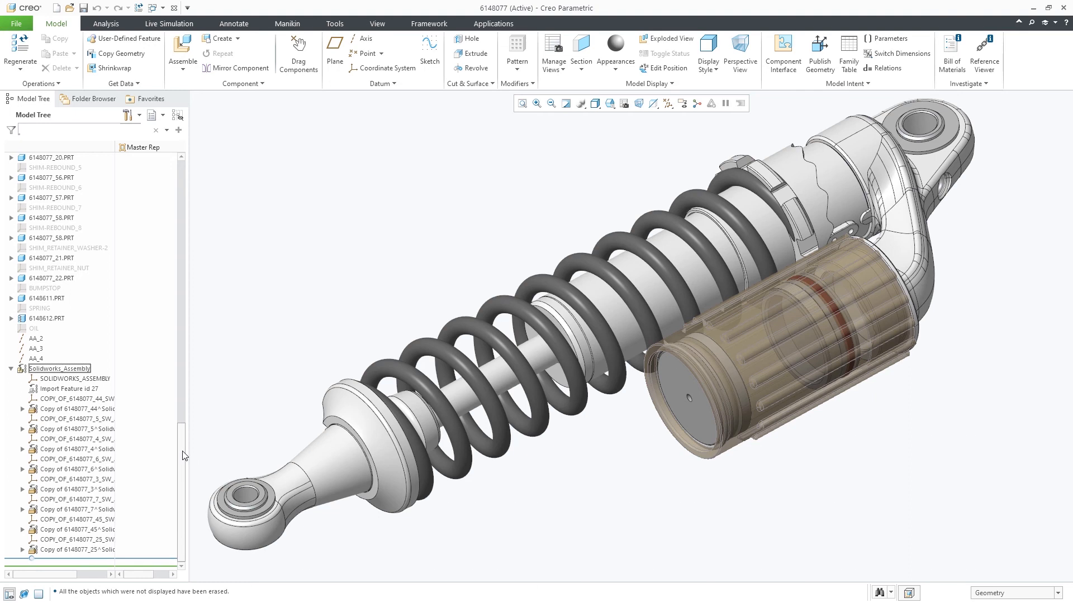